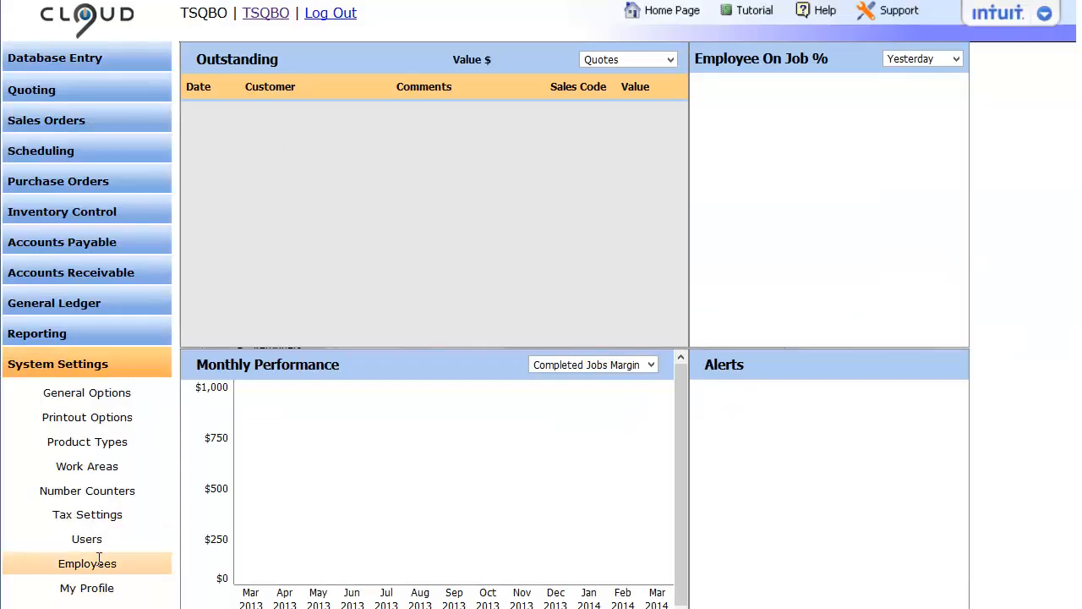
- Load John Citizen's employee record (Pay ID 1) via the Pay Id lookup under System Settings > Employees
left_click(86, 563)
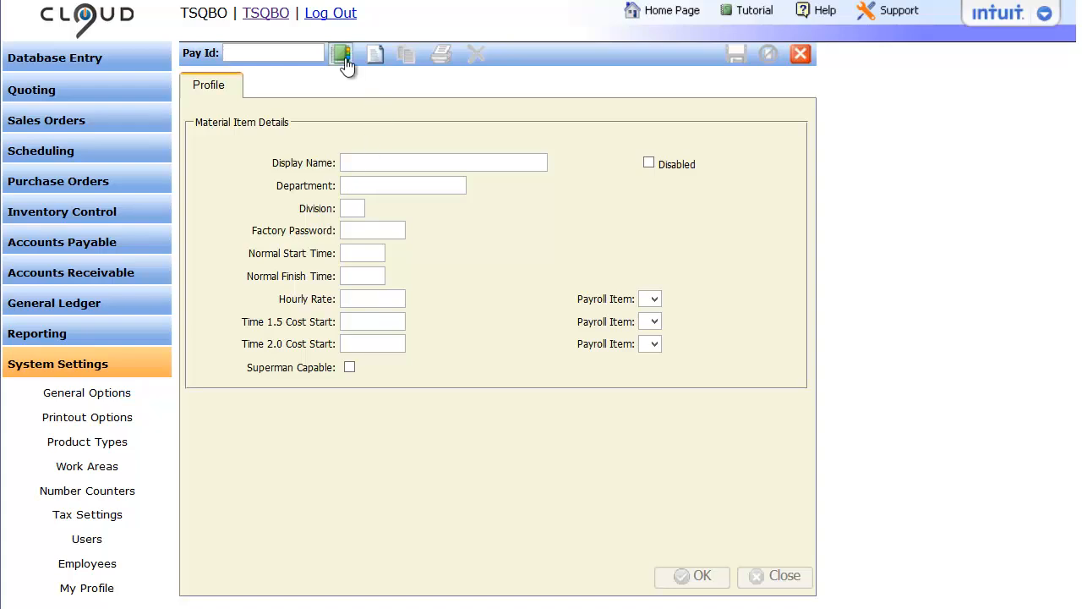
left_click(342, 52)
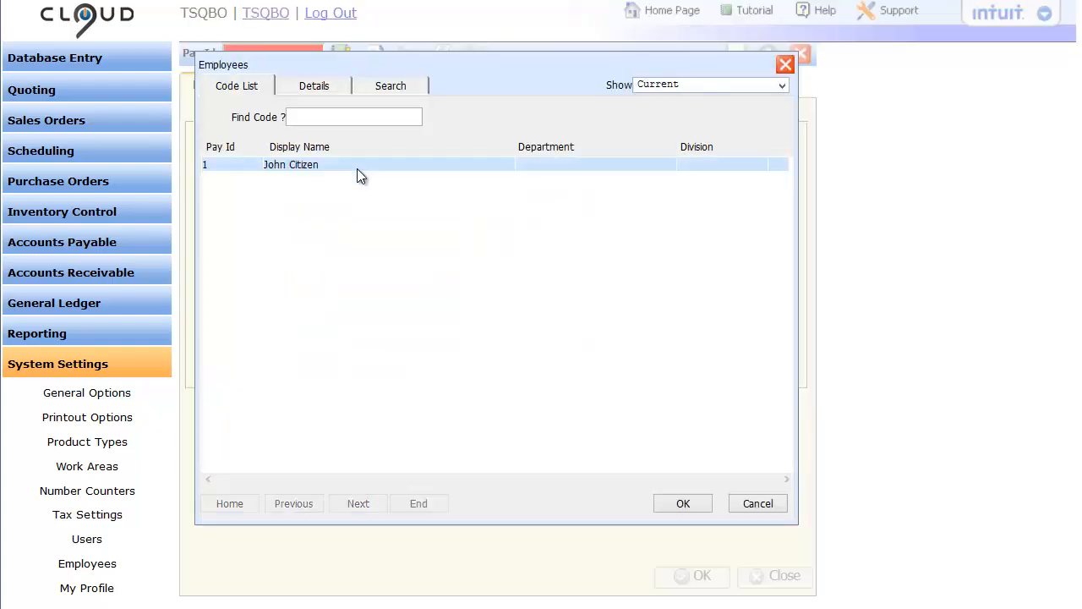
double_click(291, 164)
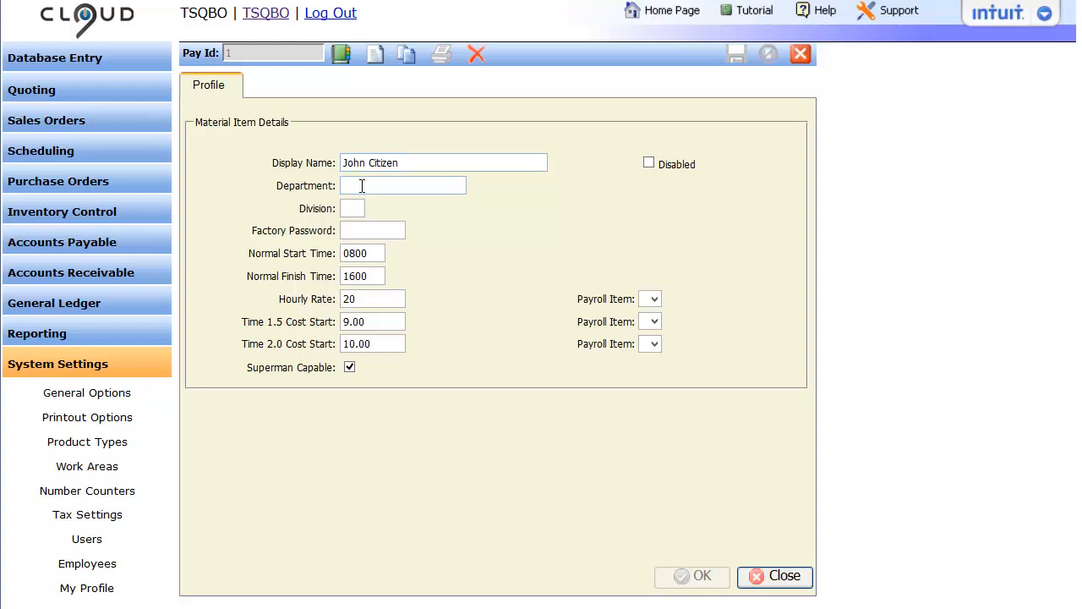
- View the Accounts settings in General Options, with QuickBooks Online export and default income account 1
left_click(86, 393)
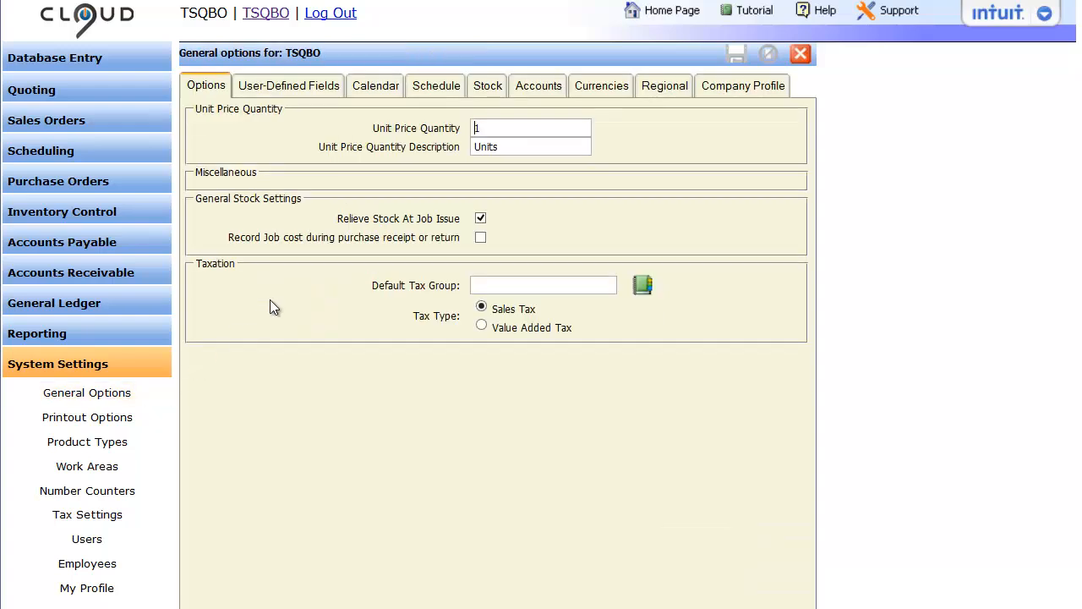
left_click(538, 84)
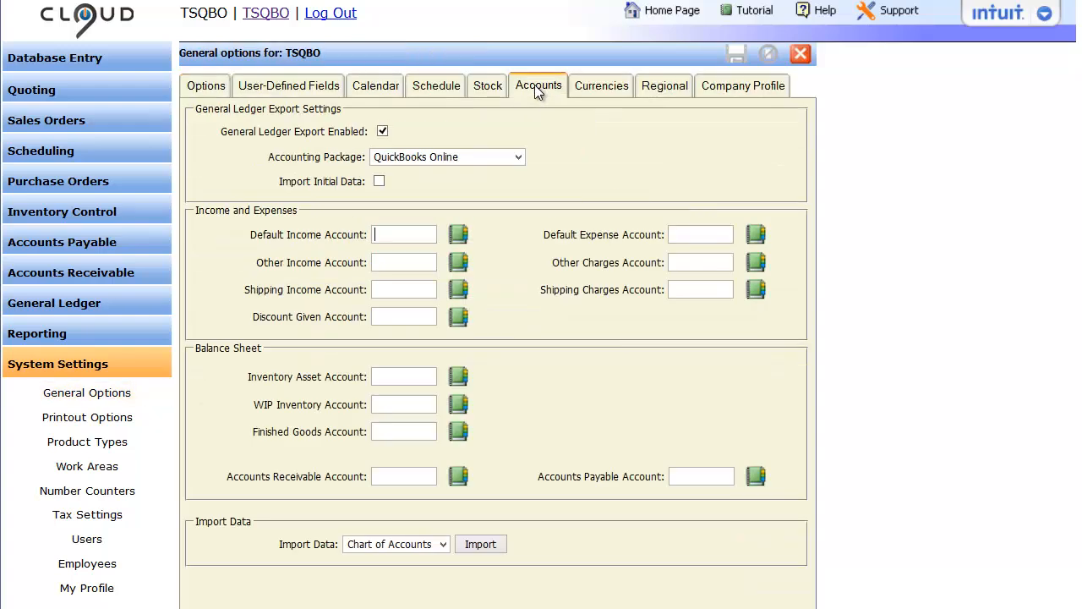
mouse_move(524, 117)
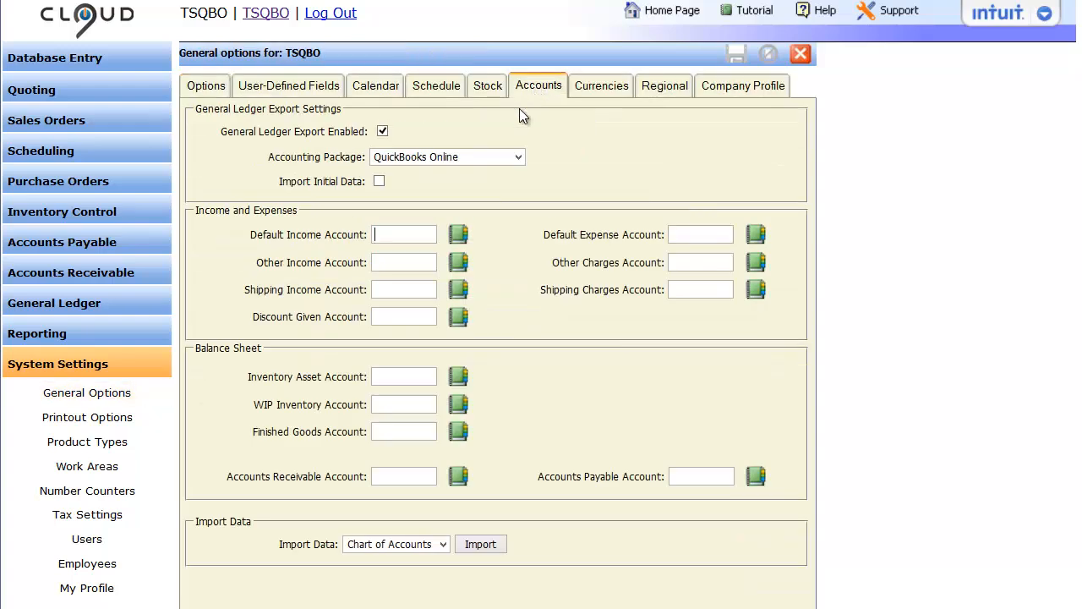
left_click(458, 233)
type("1")
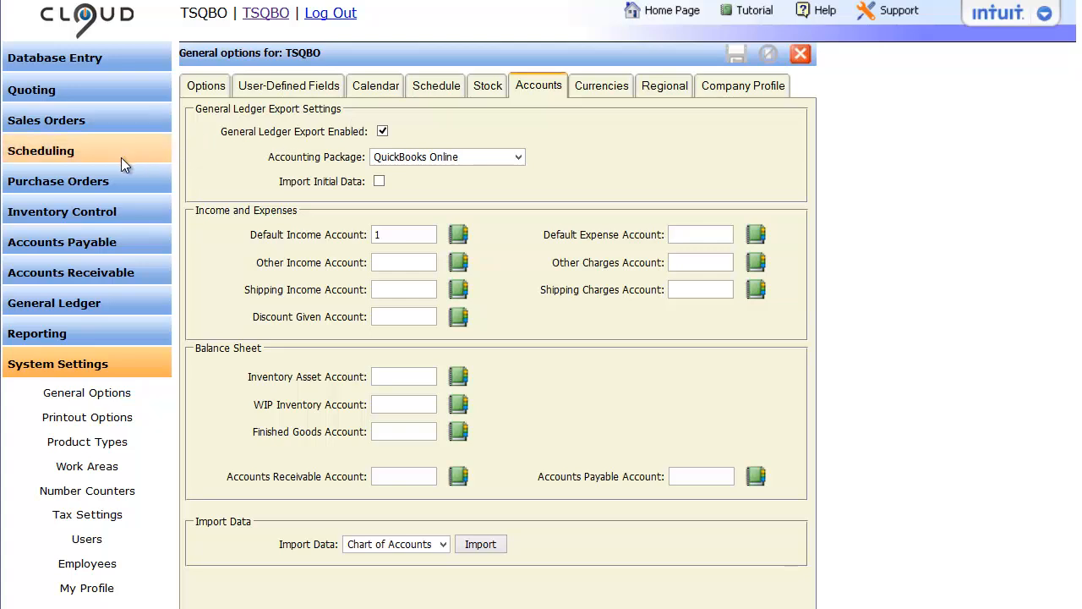
- From Scheduling, reach the Factory Screen and set John Citizen to Clock ON
left_click(40, 150)
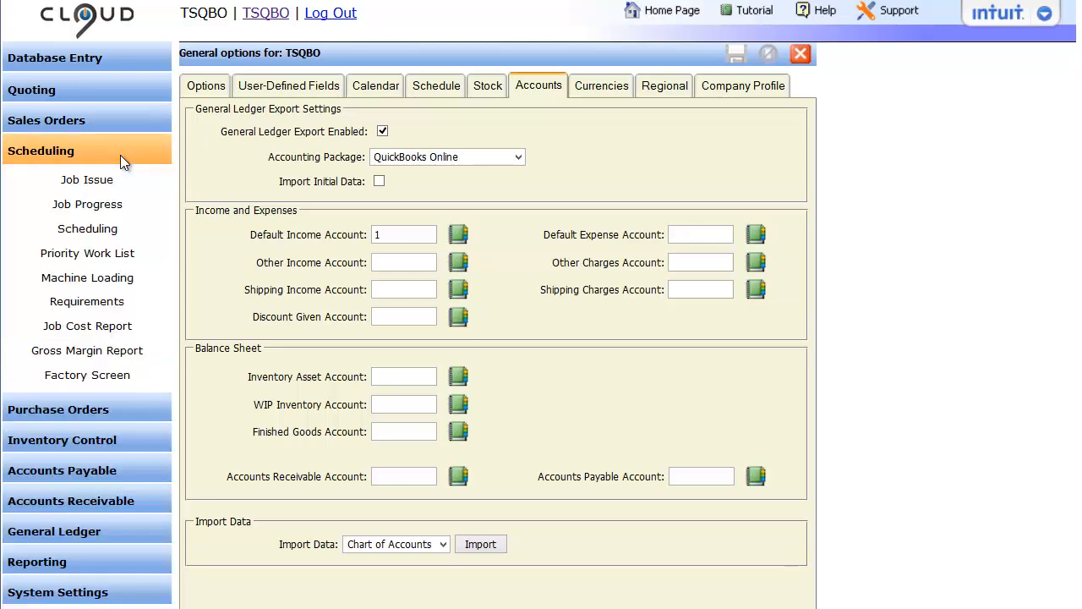
mouse_move(88, 375)
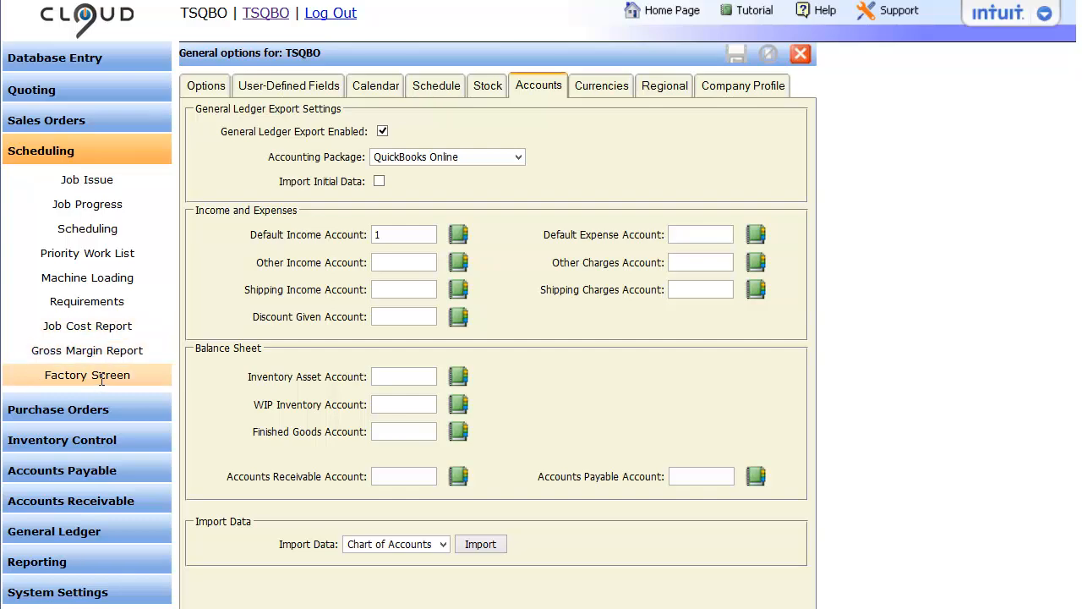
left_click(88, 376)
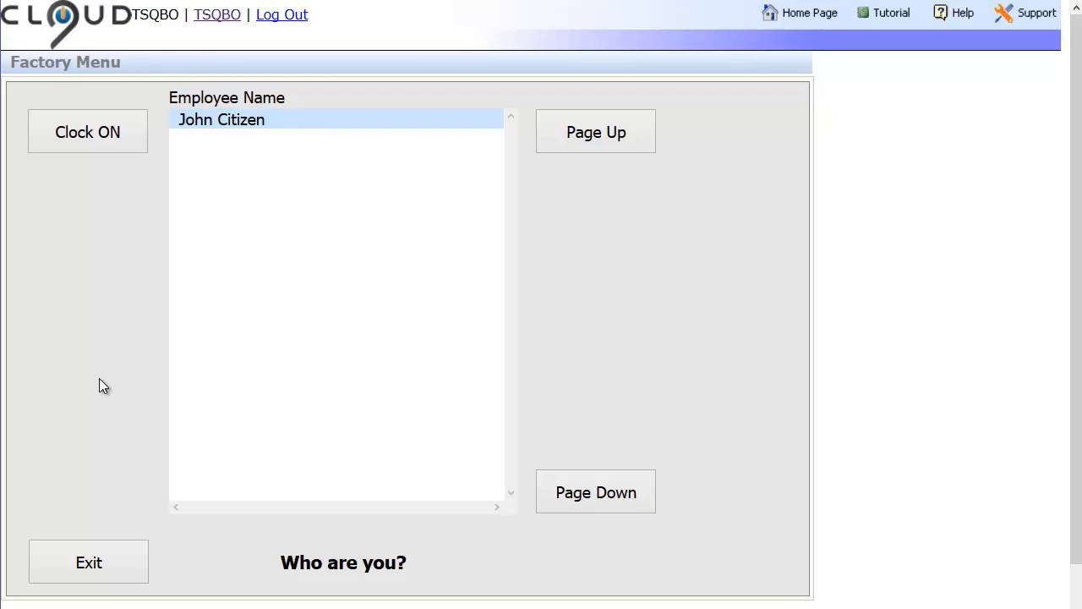
mouse_move(101, 379)
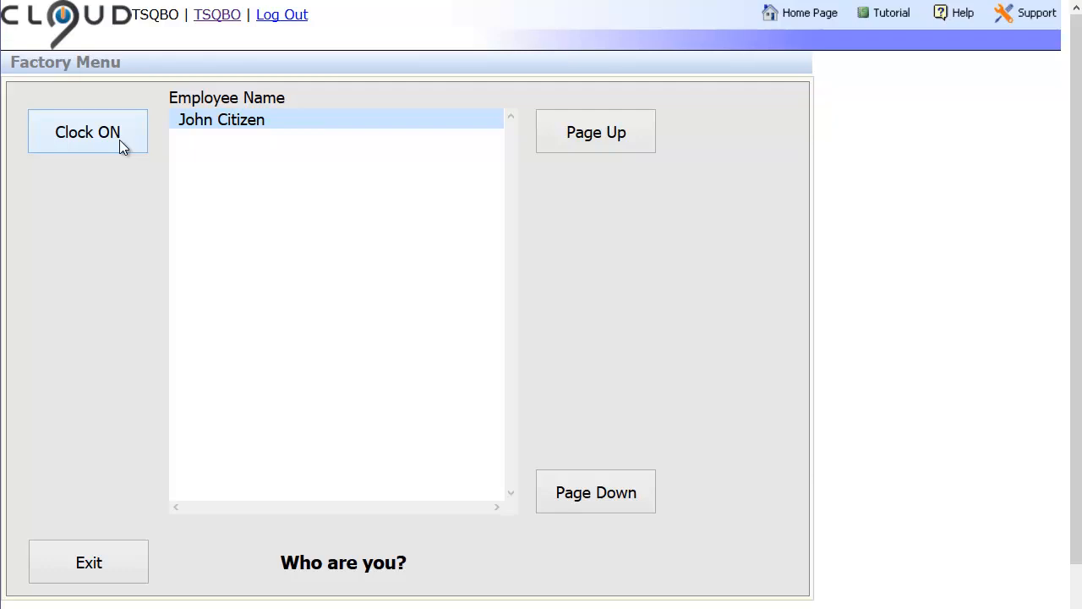
left_click(88, 132)
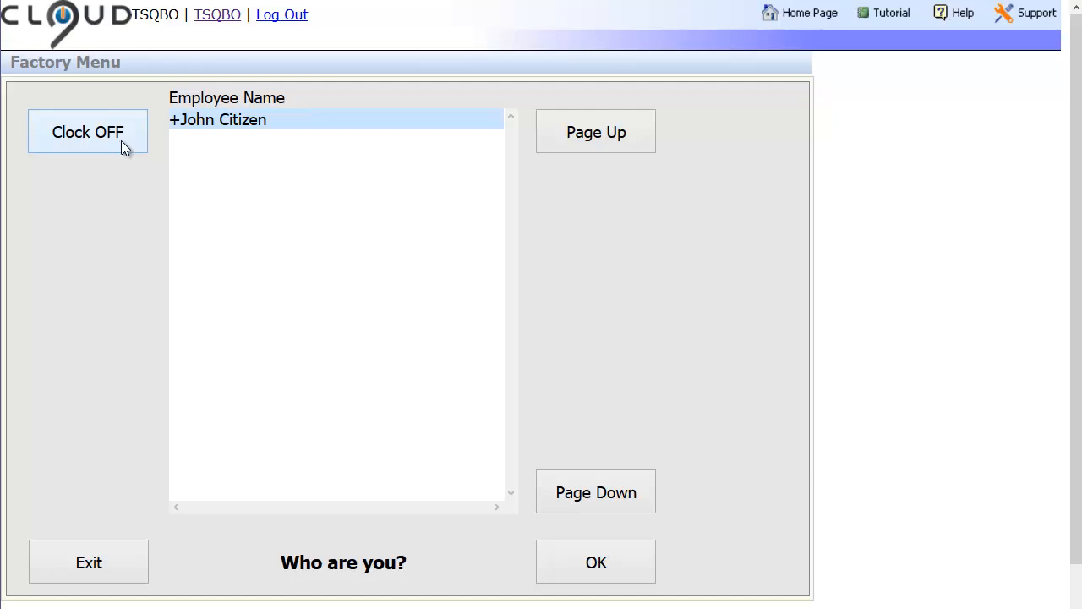
- Confirm the clock-on and assign John Citizen to the WELDING work area, listing job 0000001-1
left_click(595, 561)
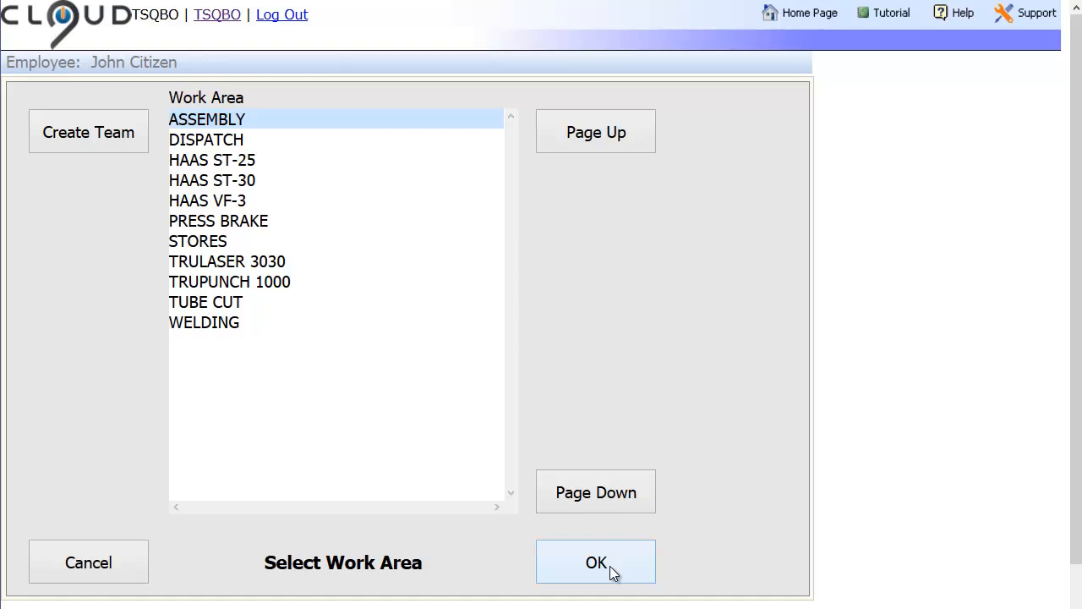
mouse_move(289, 353)
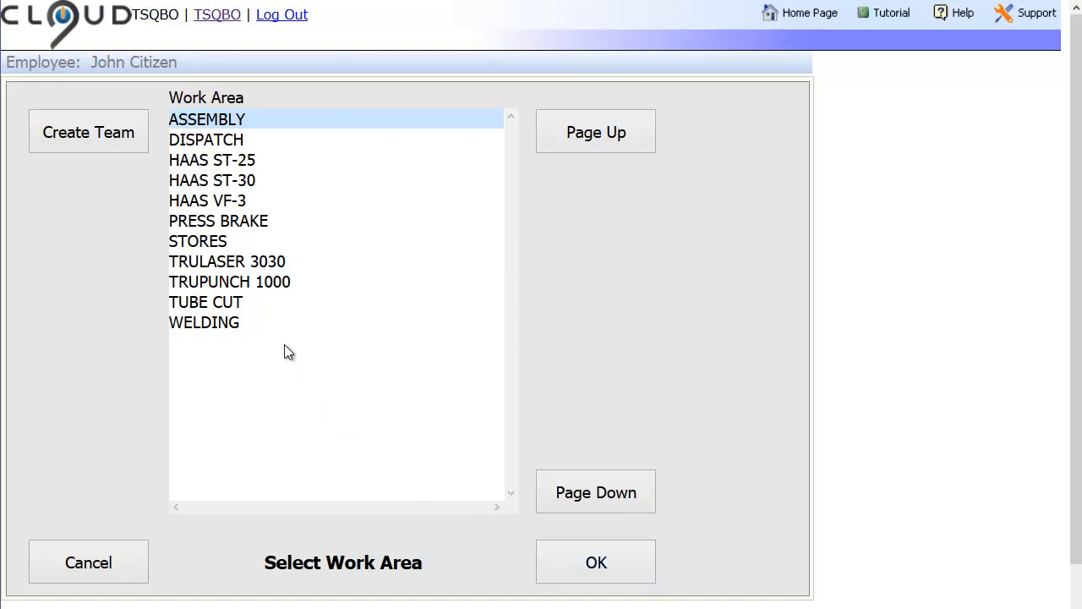
left_click(595, 561)
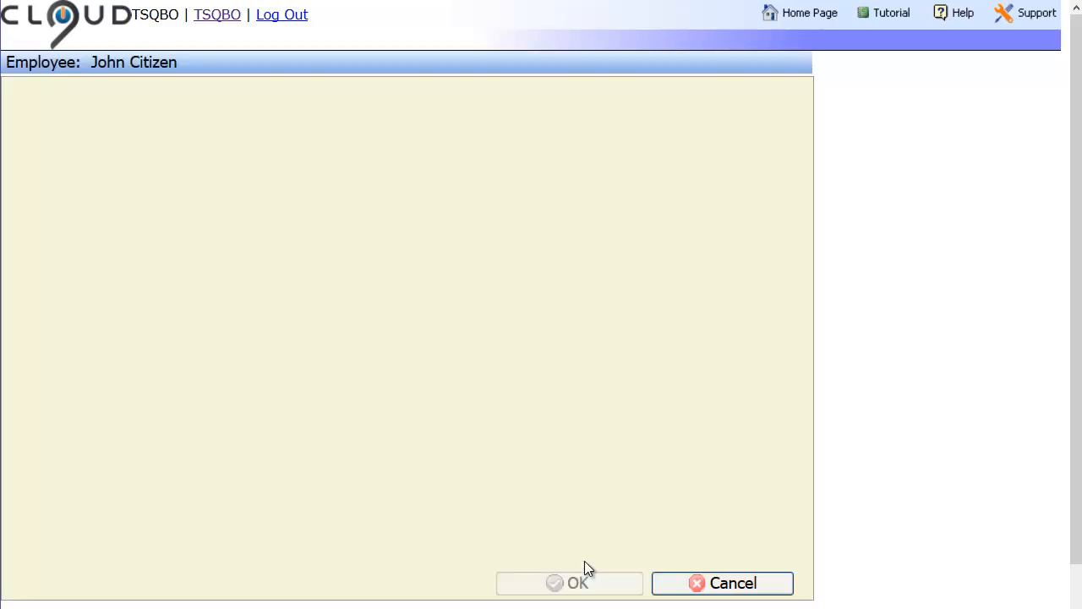
left_click(568, 581)
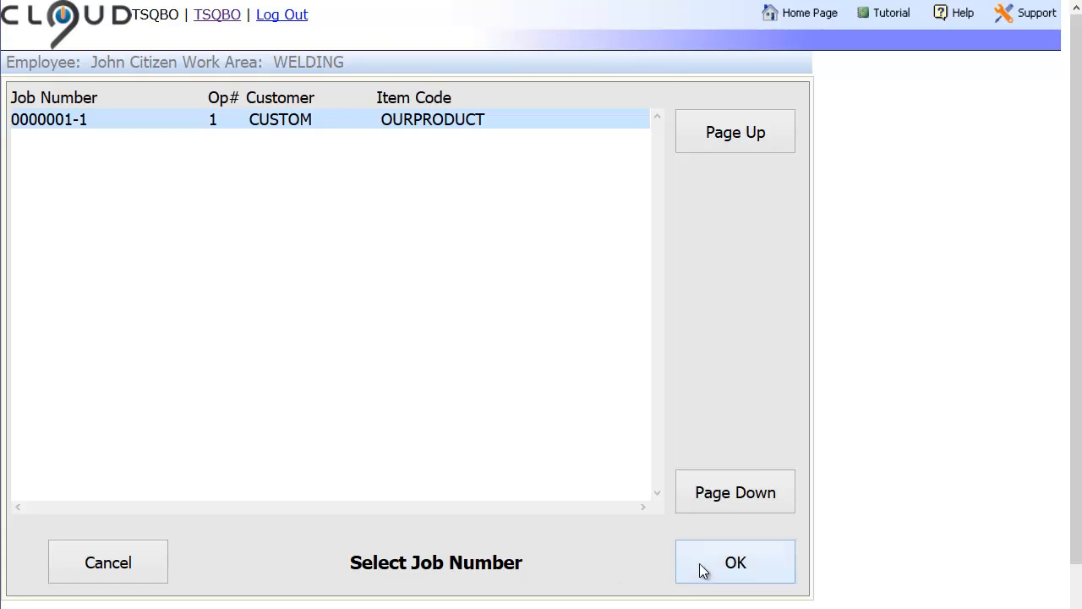
- Start work on welding job 0000001-1 and decline adding another active job
left_click(734, 561)
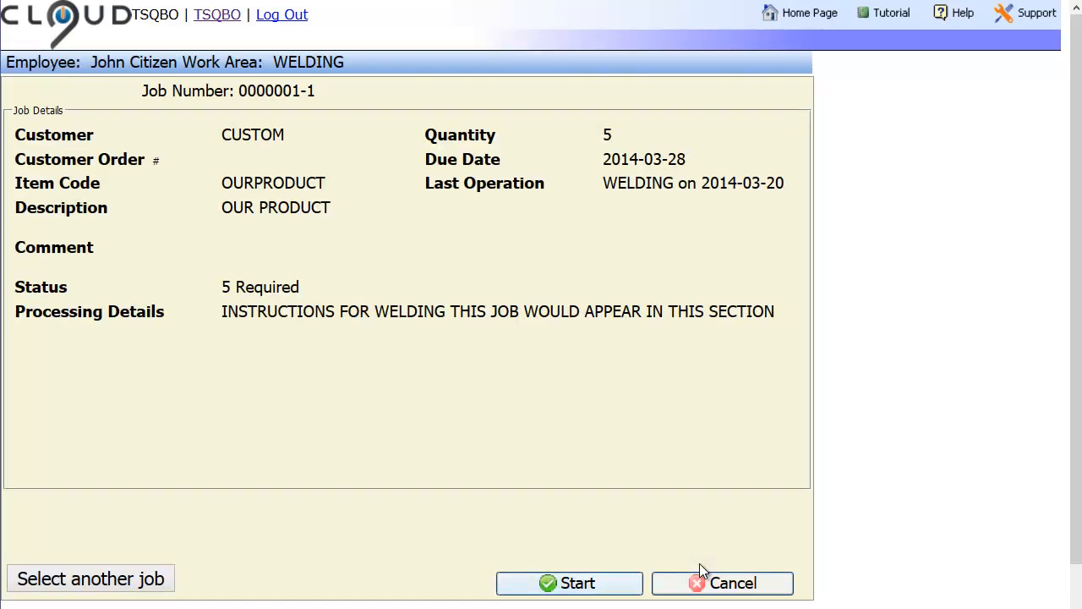
mouse_move(568, 583)
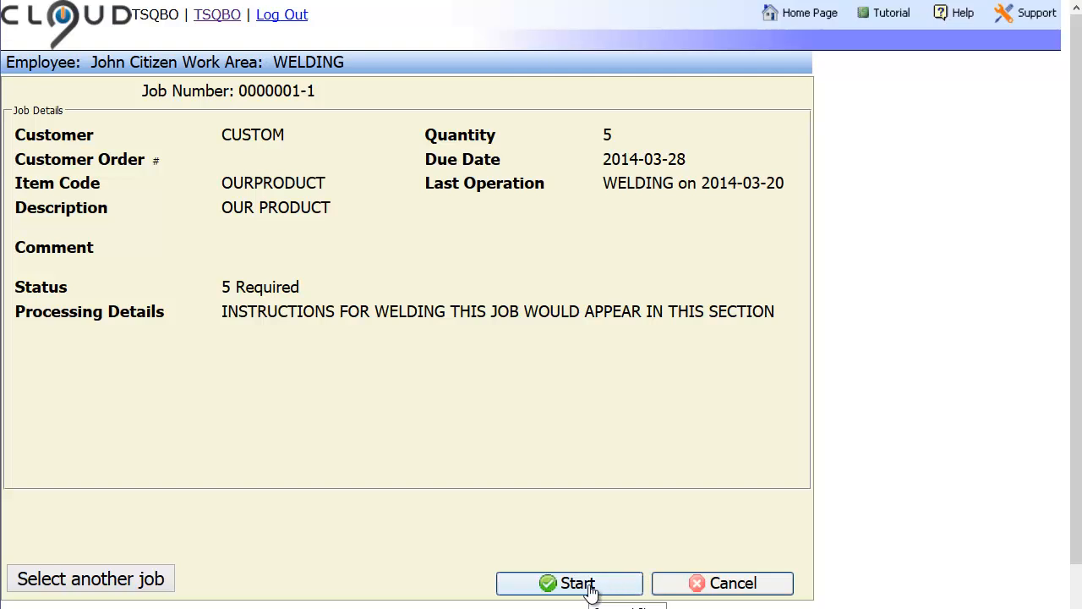
left_click(568, 583)
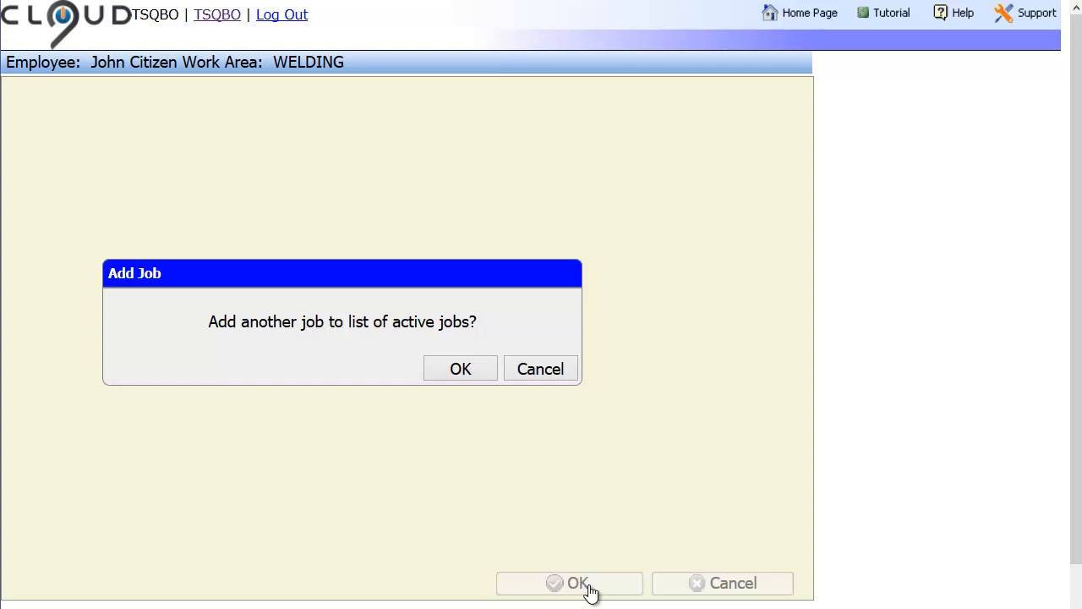
mouse_move(540, 369)
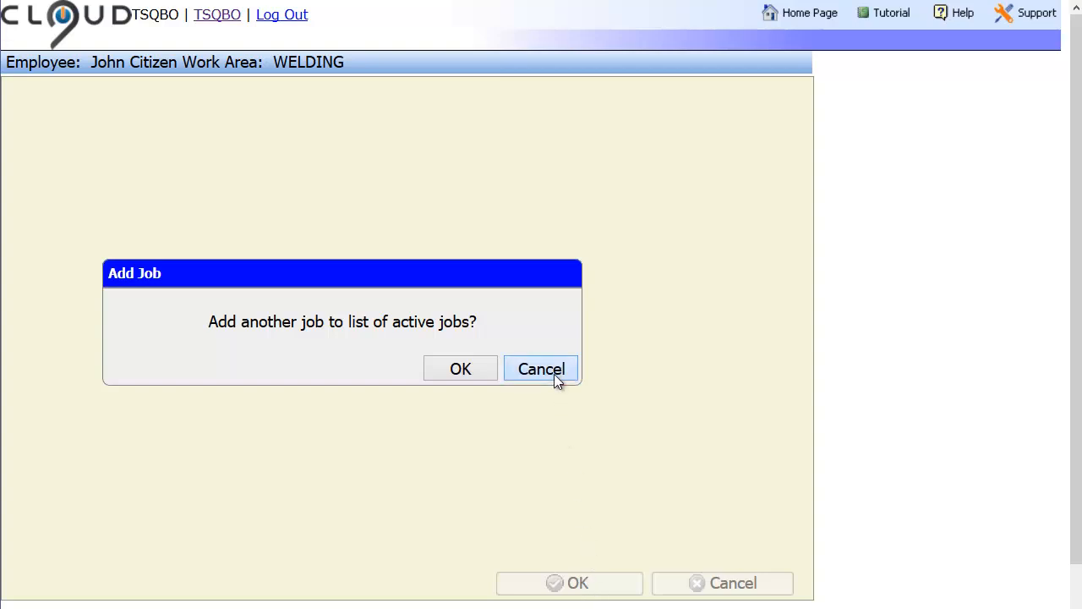
left_click(541, 368)
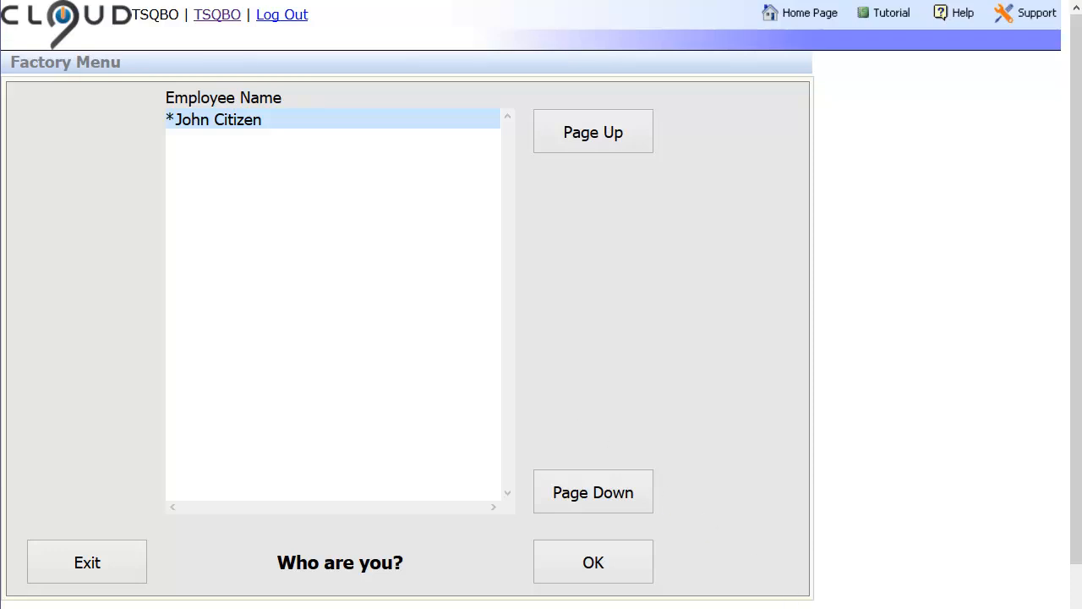
mouse_move(629, 436)
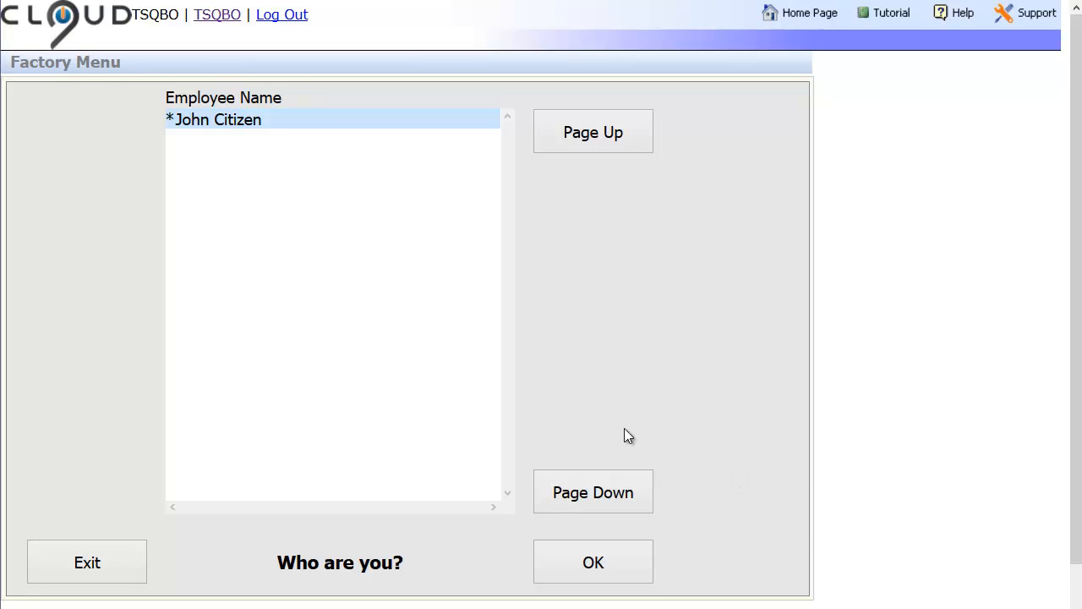
mouse_move(592, 561)
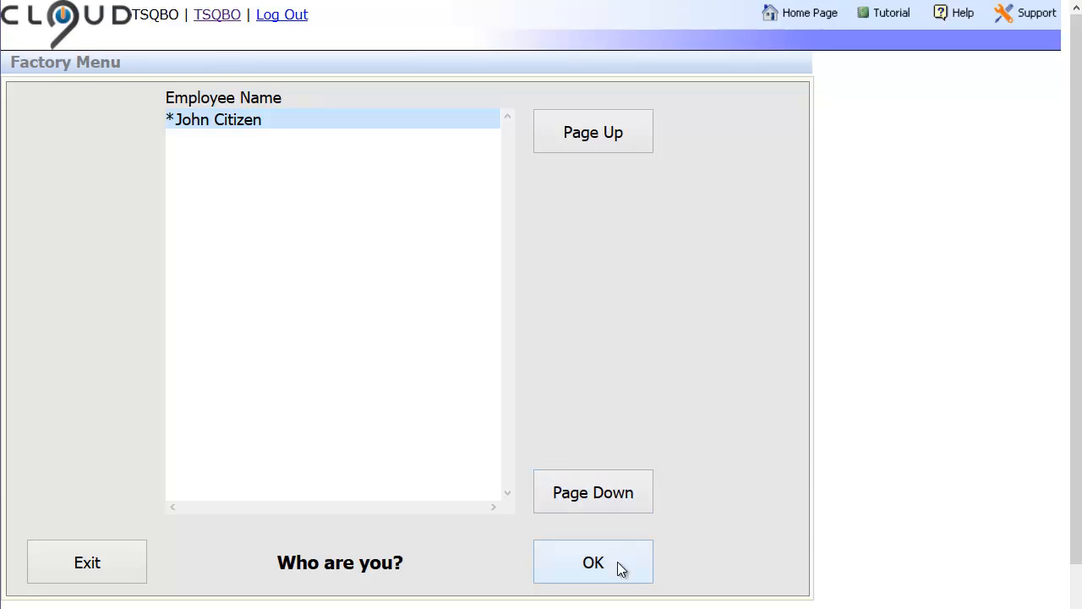
- Update job 0000001-1 with a Quantity Done of 5 for John Citizen
left_click(592, 561)
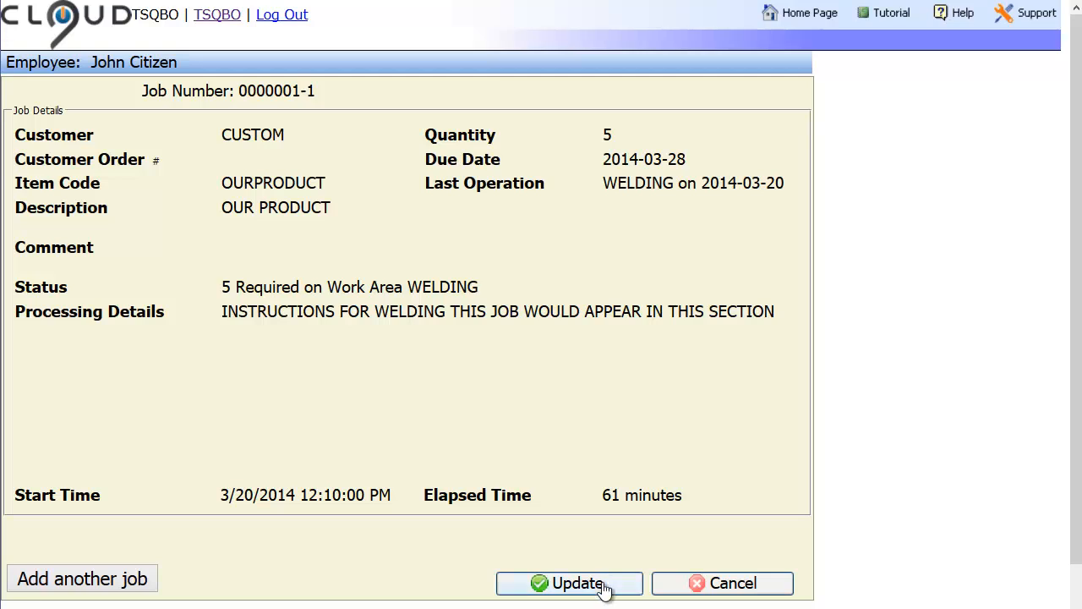
left_click(568, 582)
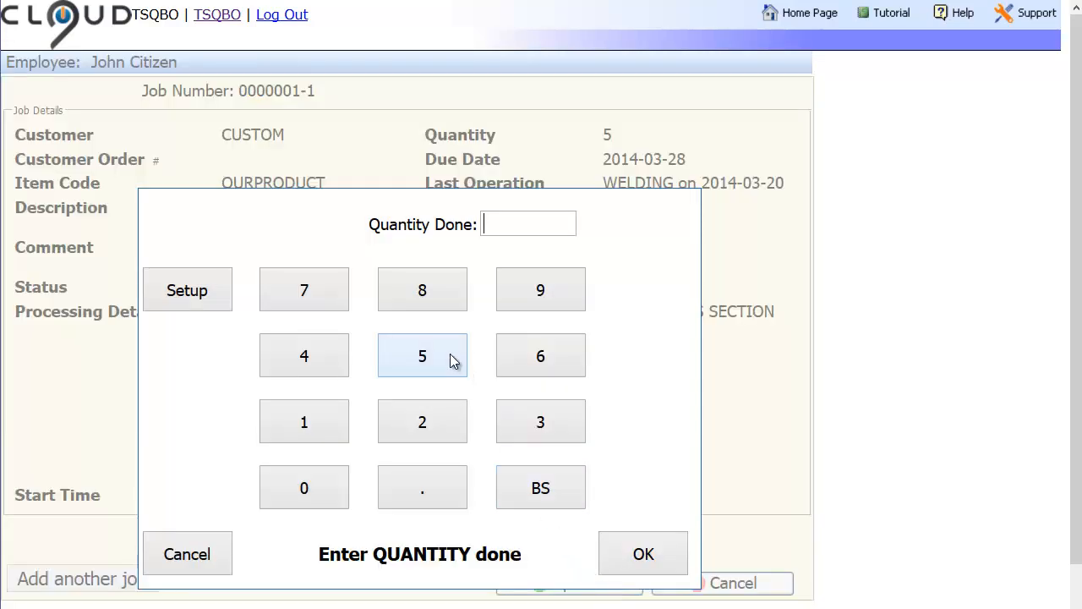
left_click(422, 355)
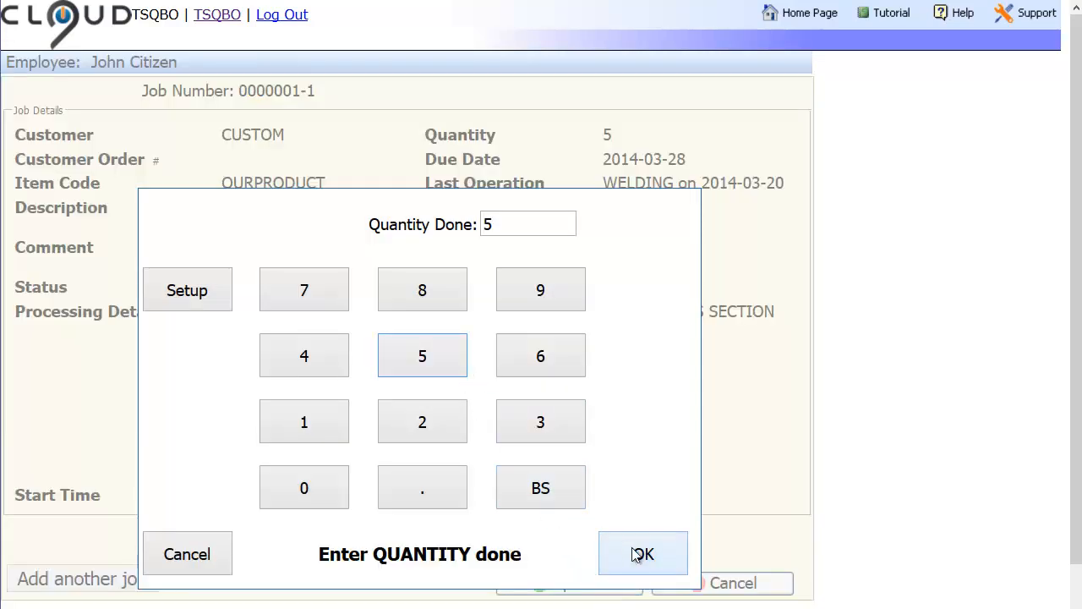
left_click(643, 554)
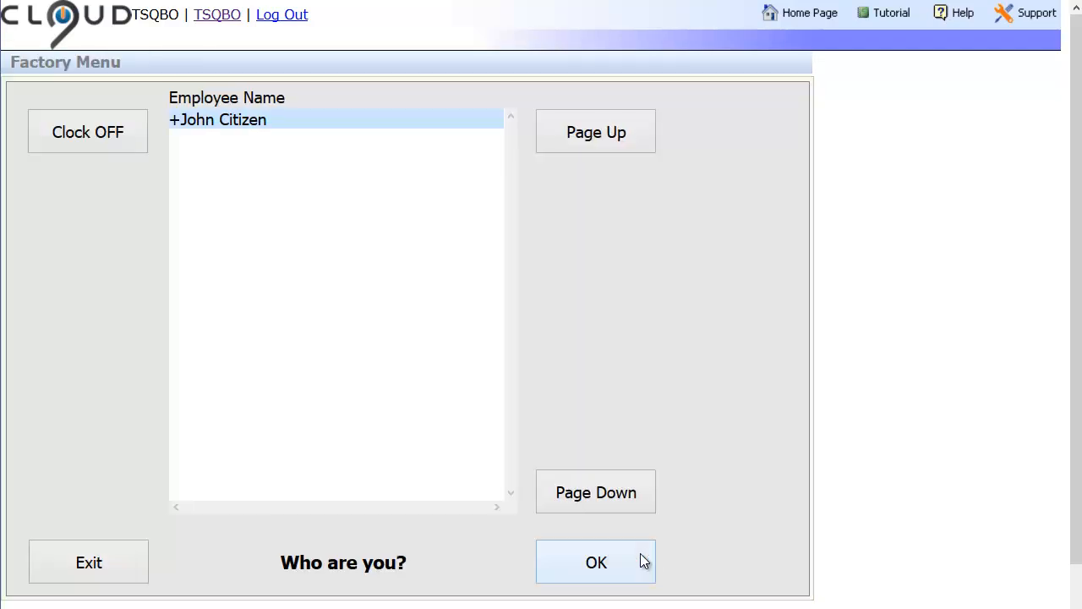
mouse_move(639, 558)
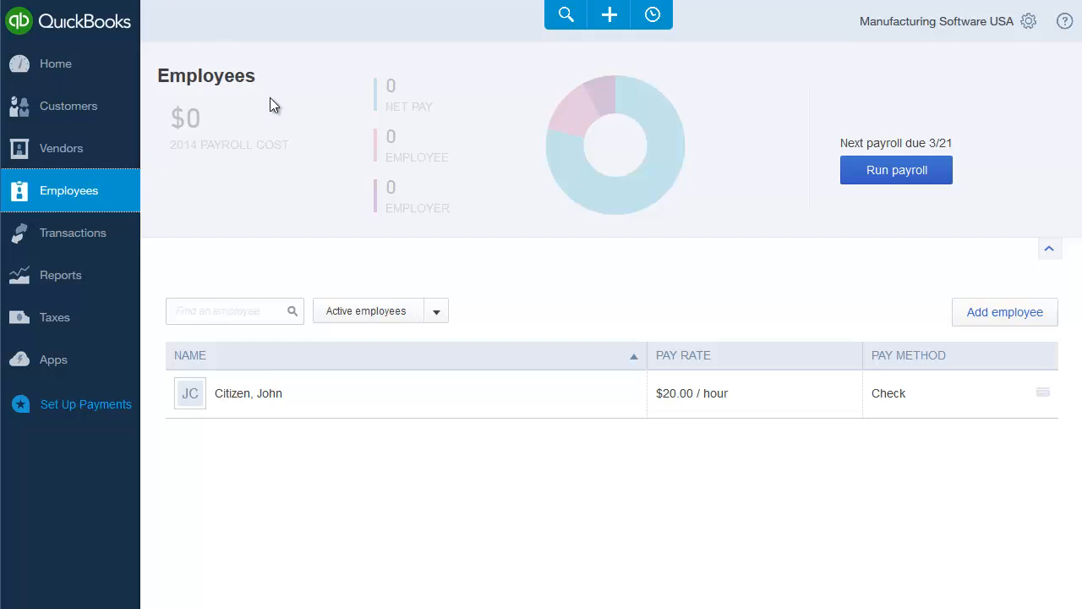
mouse_move(886, 161)
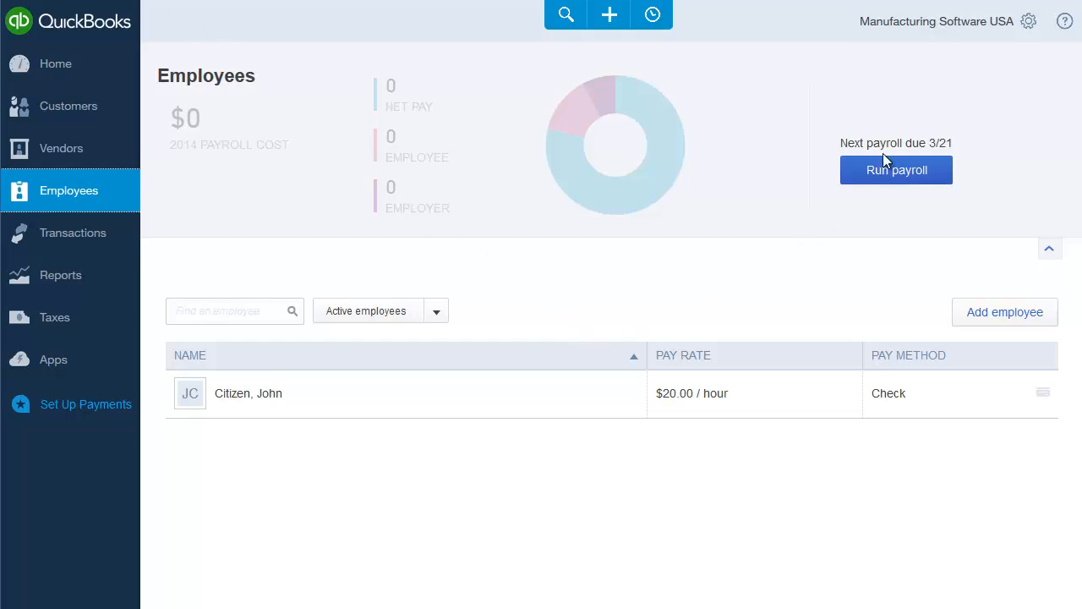
mouse_move(895, 177)
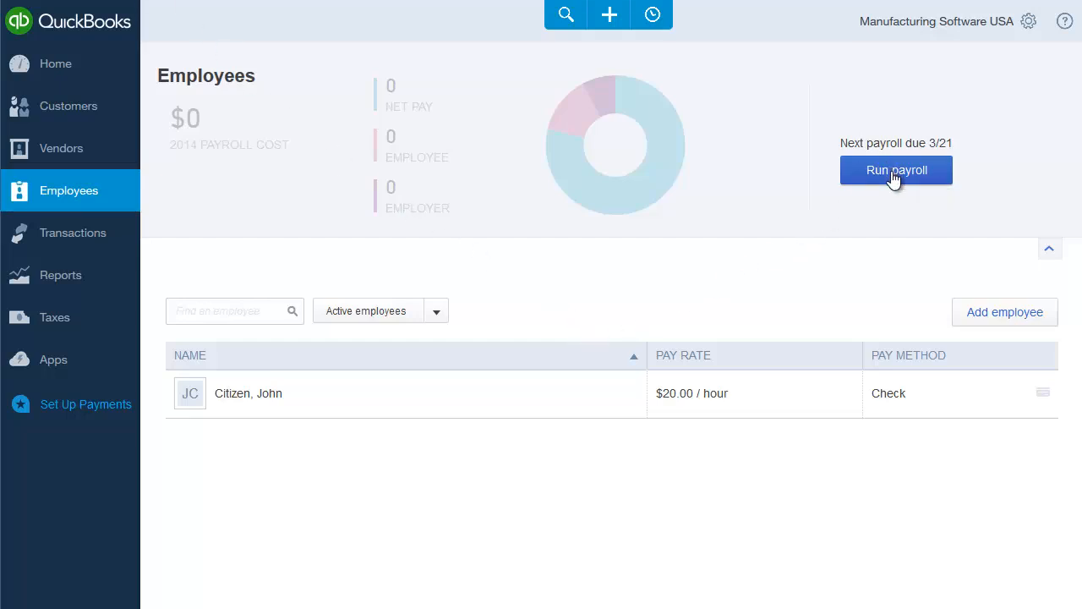
- Run payroll to see John Citizen's 4.00 regular hours totaling $80.00, then cancel the run
left_click(896, 169)
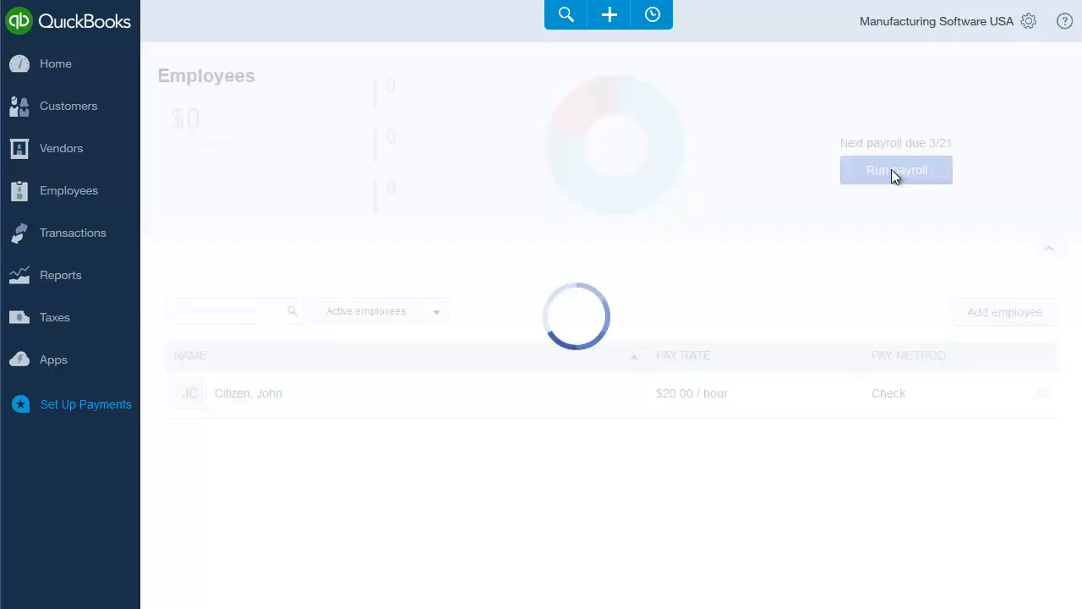
left_click(896, 169)
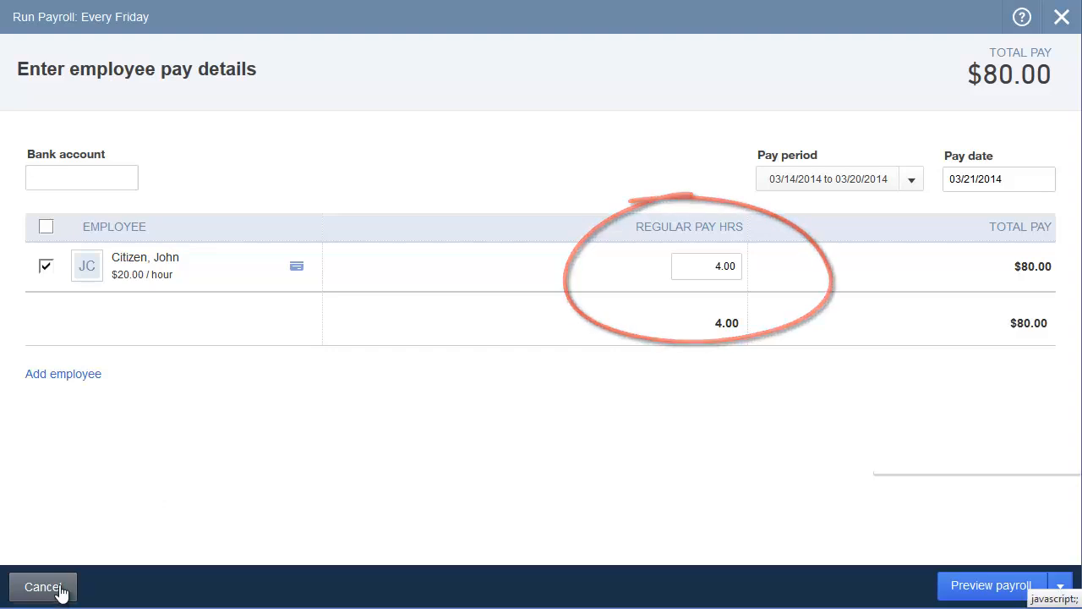
left_click(43, 587)
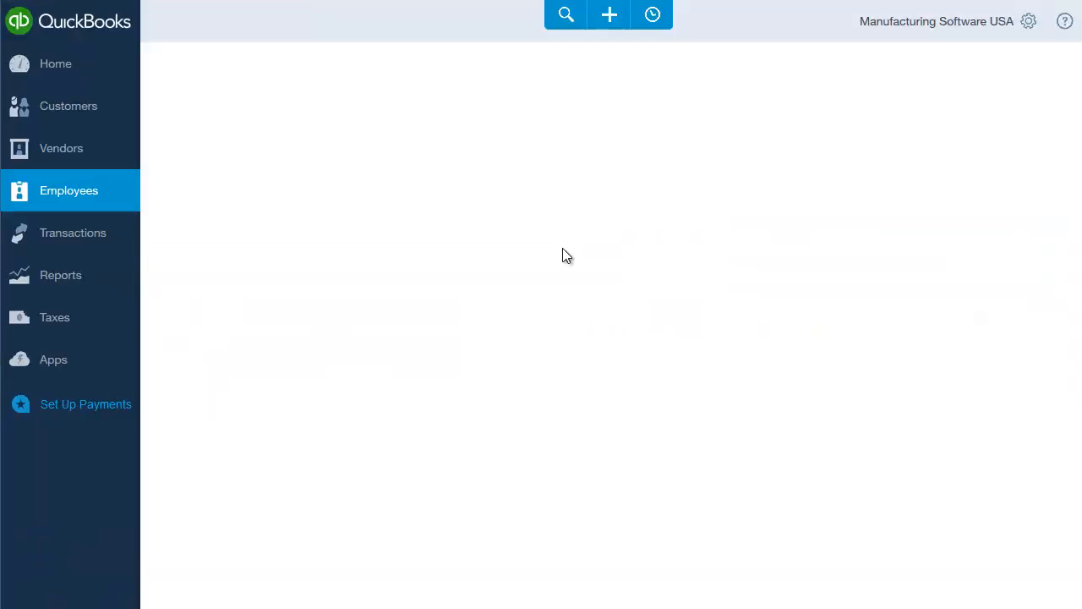
- Create a Weekly Timesheet for John Citizen showing 4:00 hours on Thursday
left_click(608, 13)
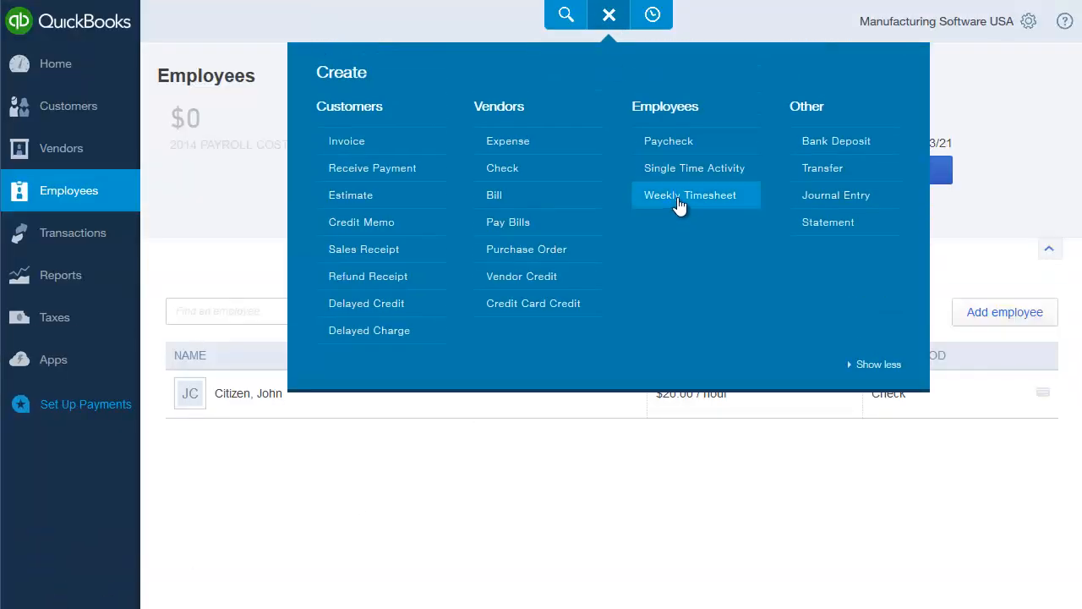
left_click(690, 194)
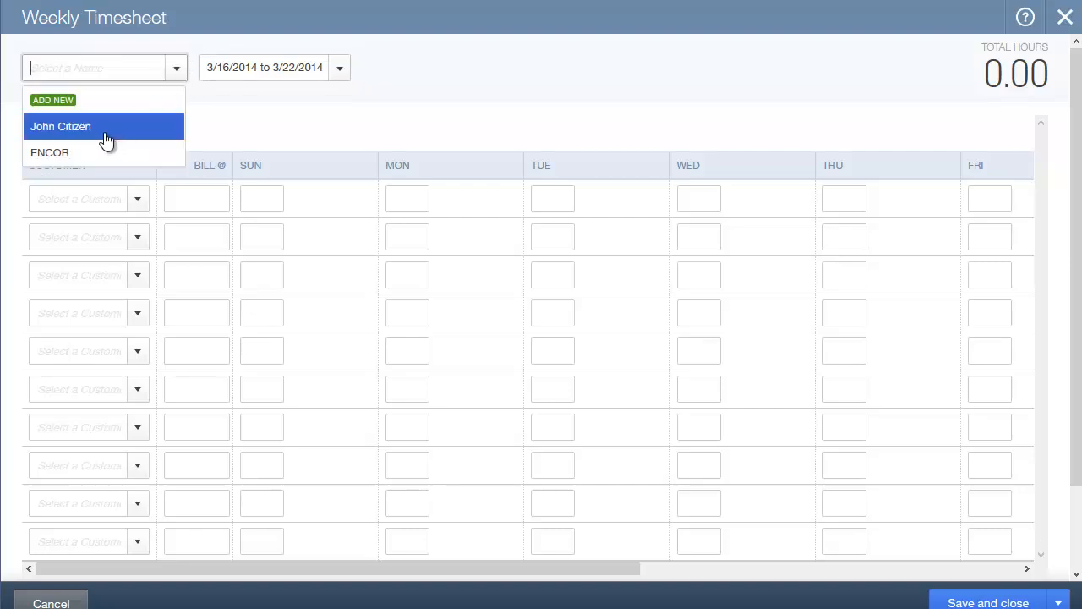
left_click(61, 126)
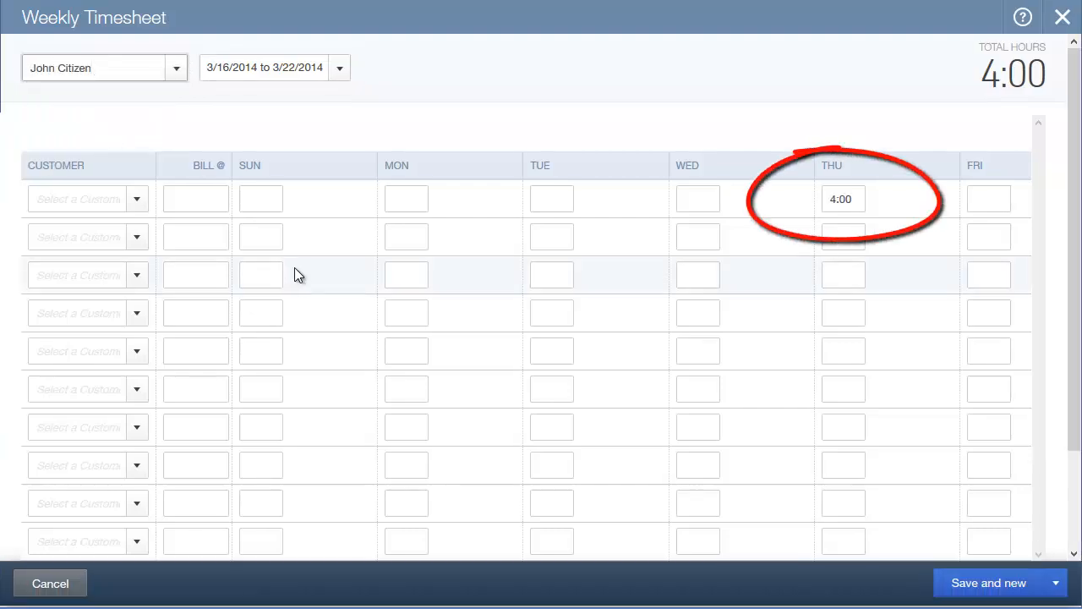